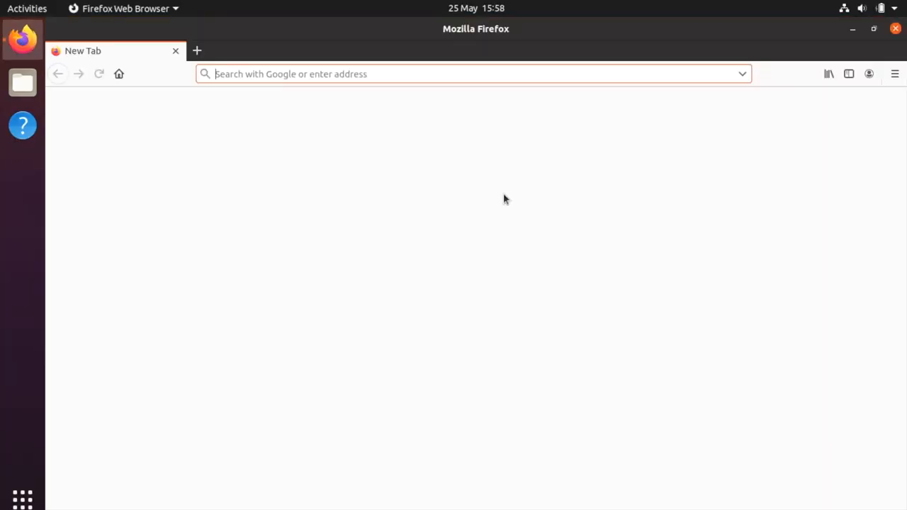
Go to arduino.cc and choose SOFTWARE from the site's top navigation.
type("arduino.cc/")
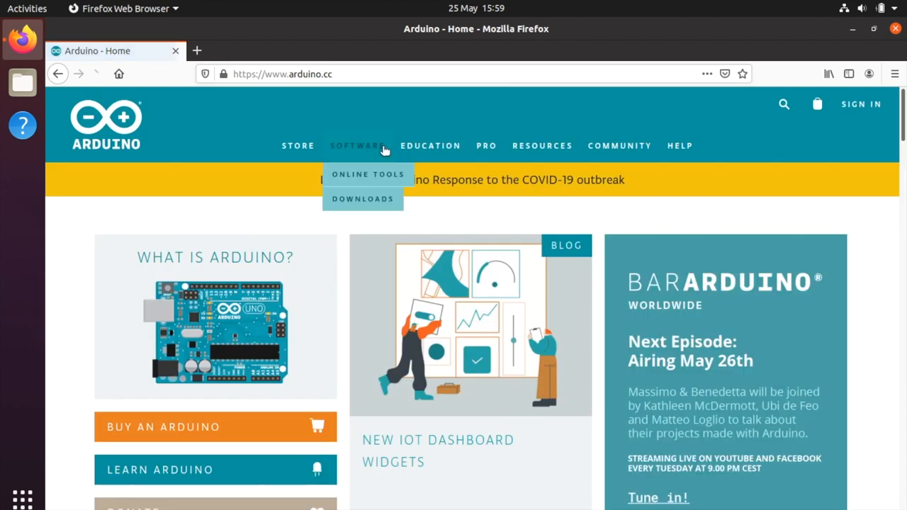
left_click(357, 145)
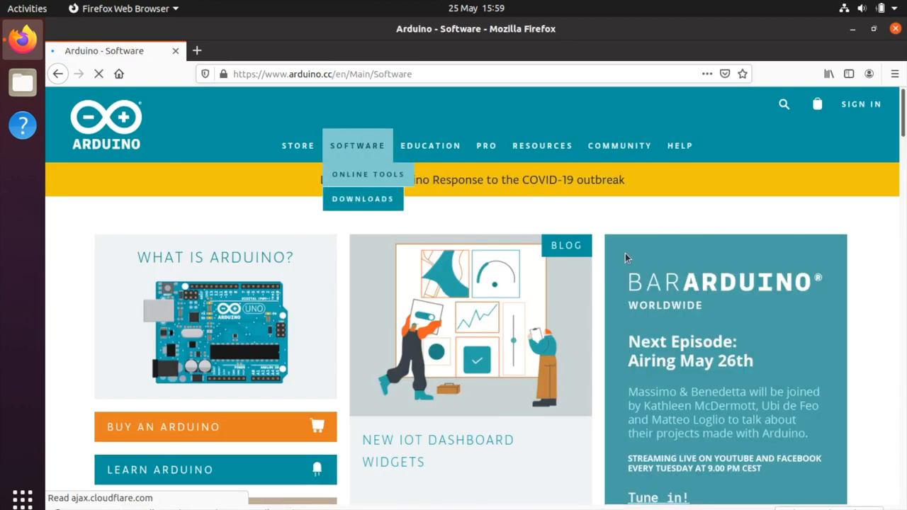
left_click(357, 145)
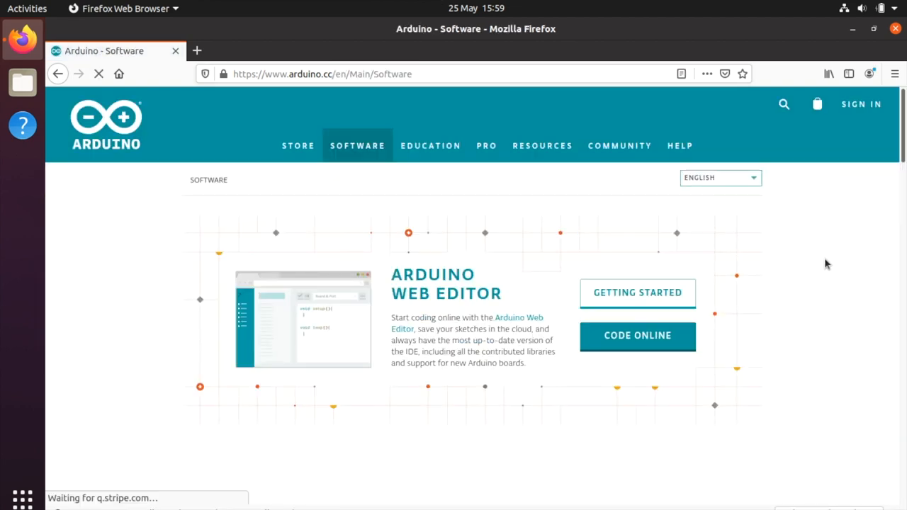
Download arduino-1.8.12-linux64.tar.xz via Linux 64 bits and JUST DOWNLOAD, saving the file.
scroll("down", 3)
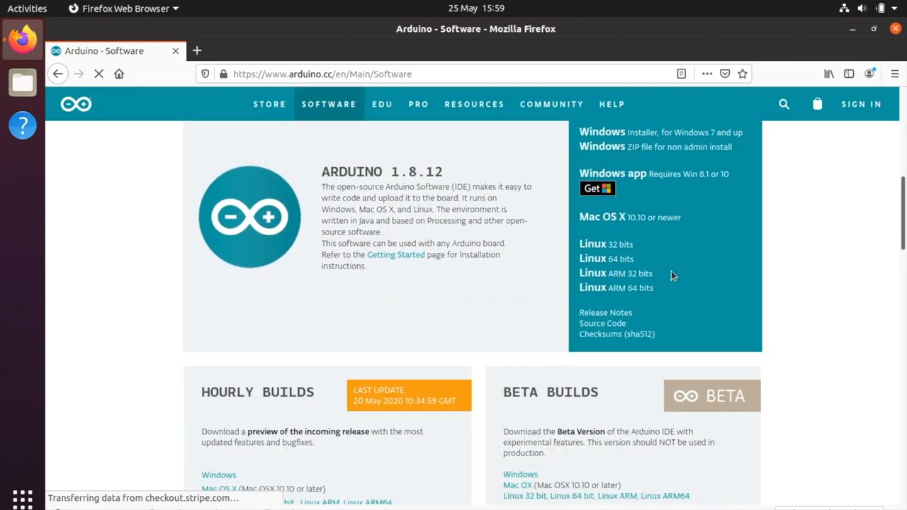
left_click(606, 258)
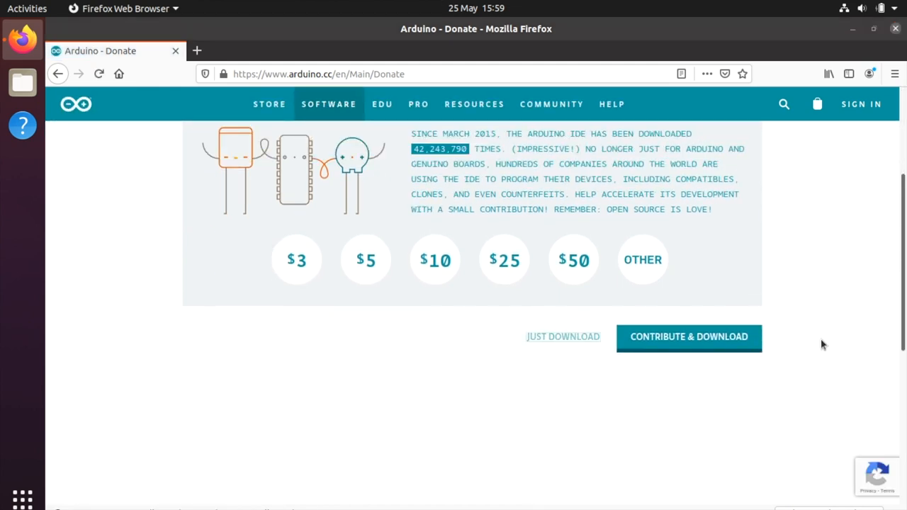
left_click(563, 335)
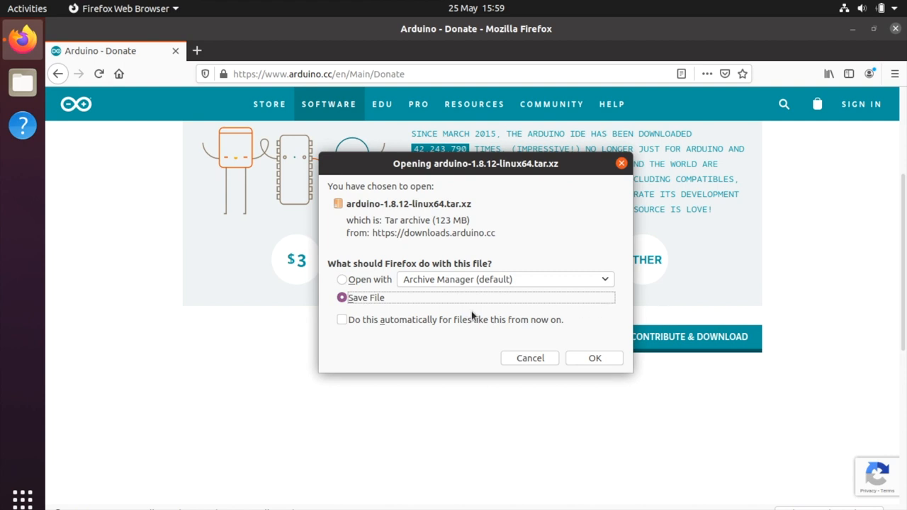
left_click(596, 357)
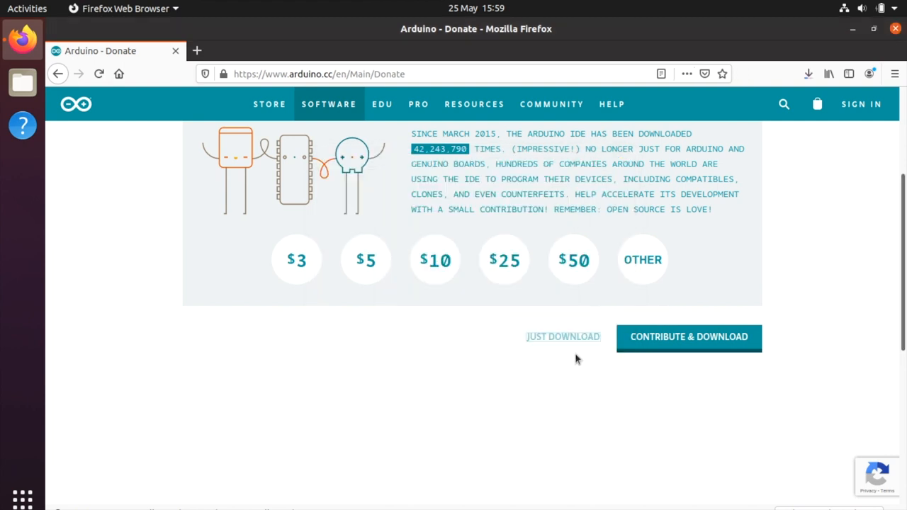
mouse_move(122, 178)
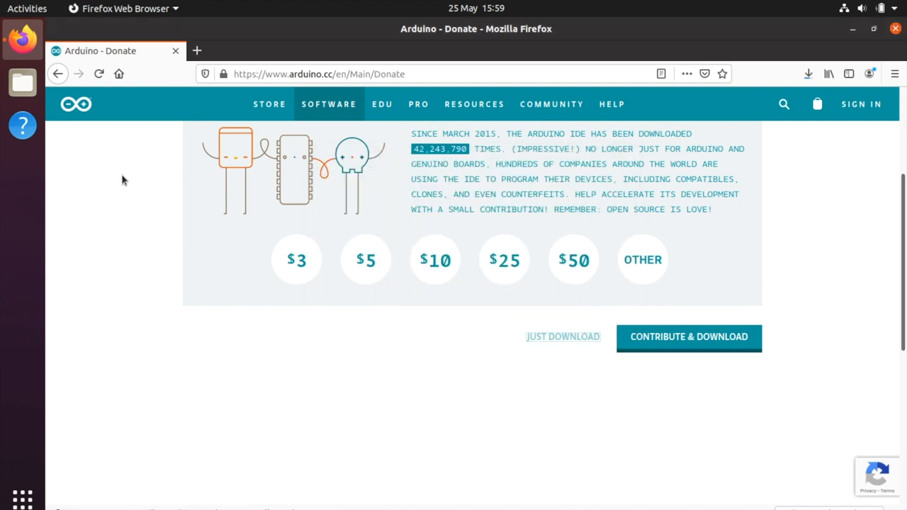
mouse_move(836, 220)
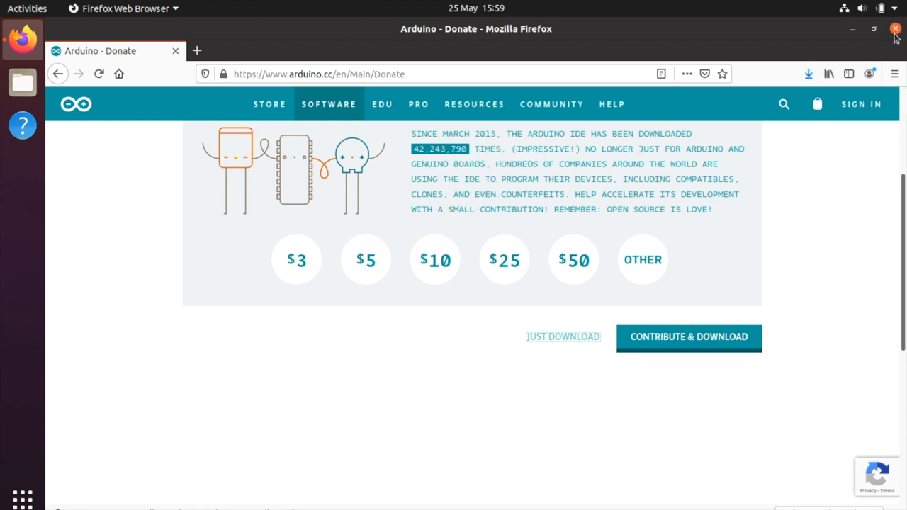
Close Firefox and, in Files' Downloads, extract the tar.xz archive in place.
left_click(896, 28)
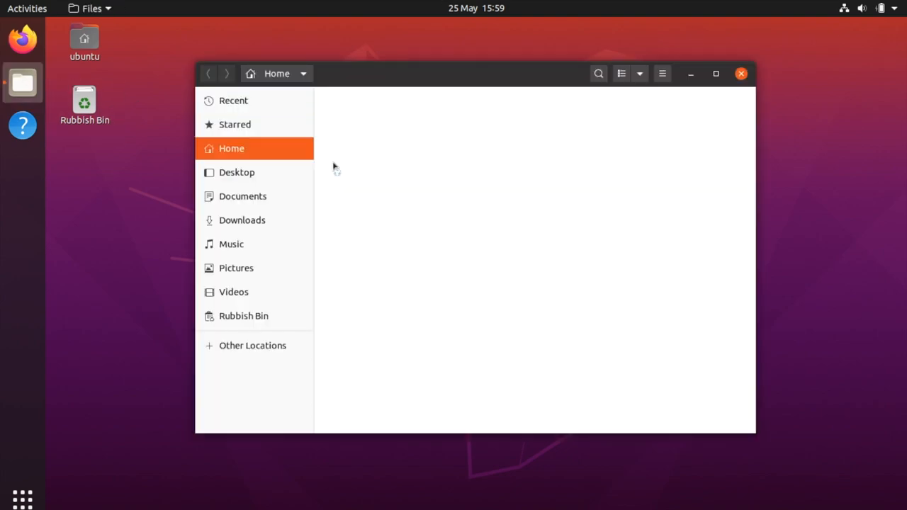
left_click(241, 220)
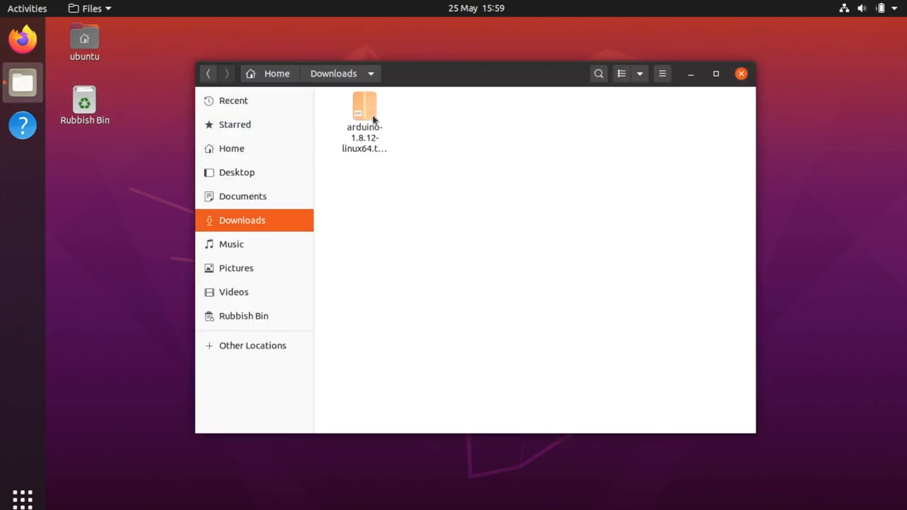
right_click(364, 114)
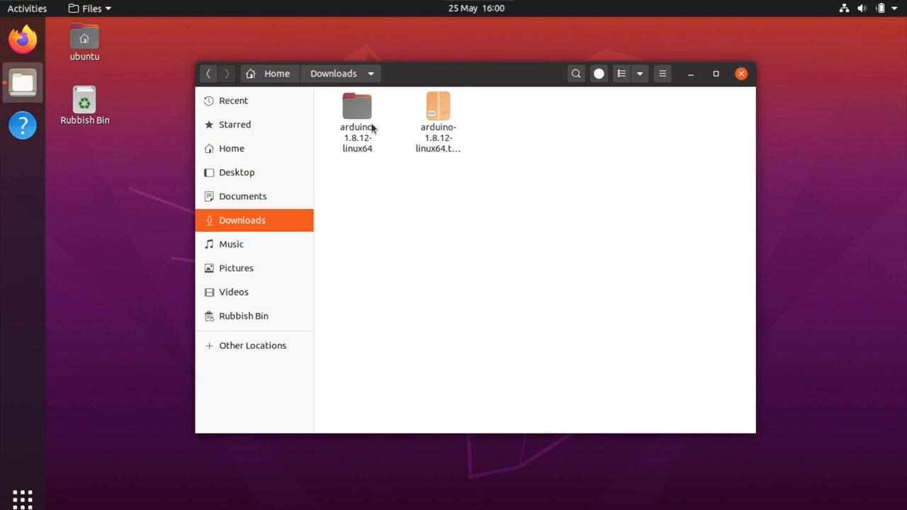
Browse into arduino-1.8.12-linux64/arduino-1.8.12 to locate install.sh, then search Activities for Terminal.
double_click(357, 107)
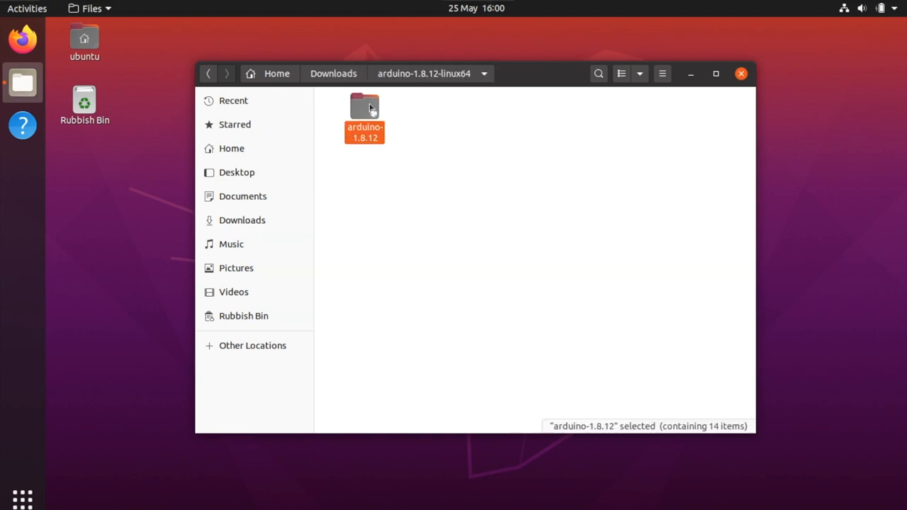
double_click(364, 114)
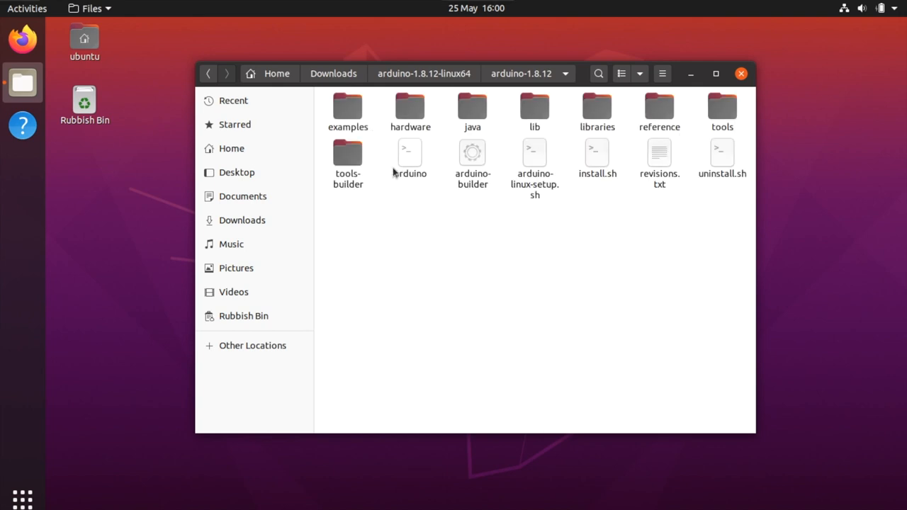
left_click(598, 156)
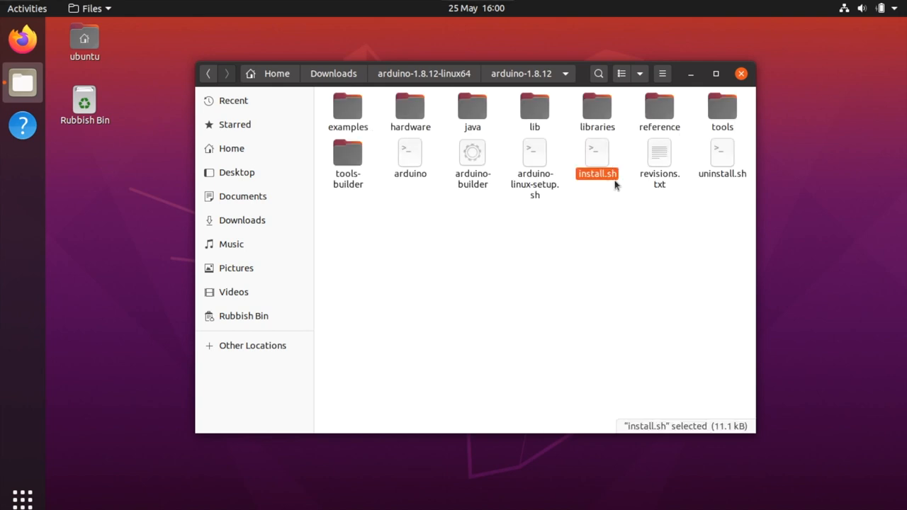
left_click(479, 302)
type("ter")
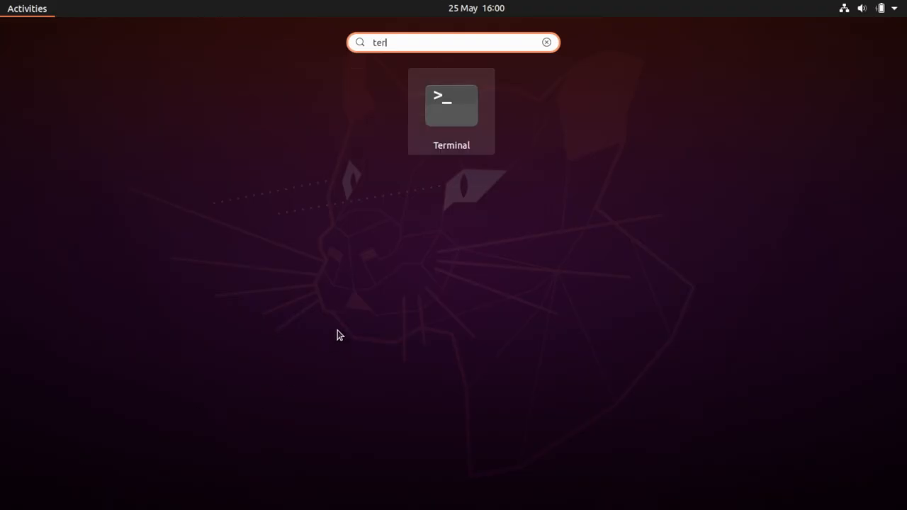
Run sudo ./Downloads/arduino-1.8.12-linux64/arduino-1.8.12/install.sh in Terminal to install the IDE shortcuts.
left_click(450, 105)
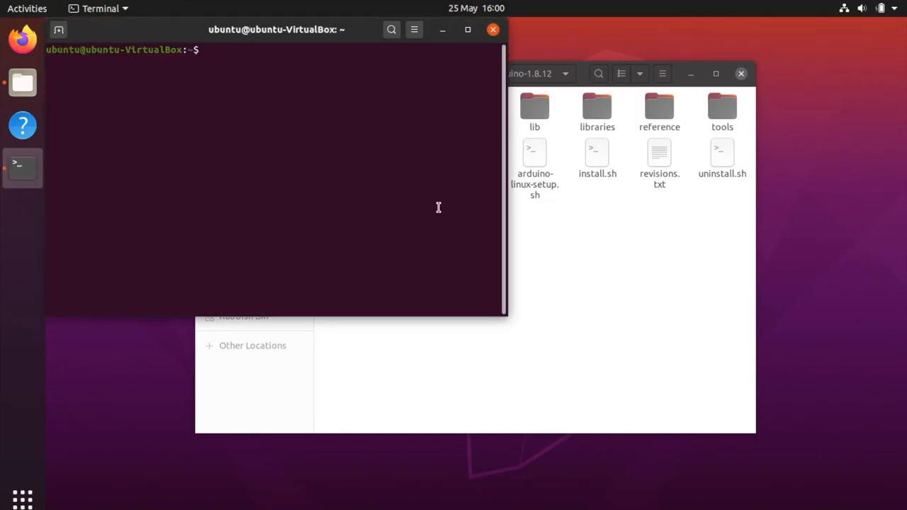
type("su")
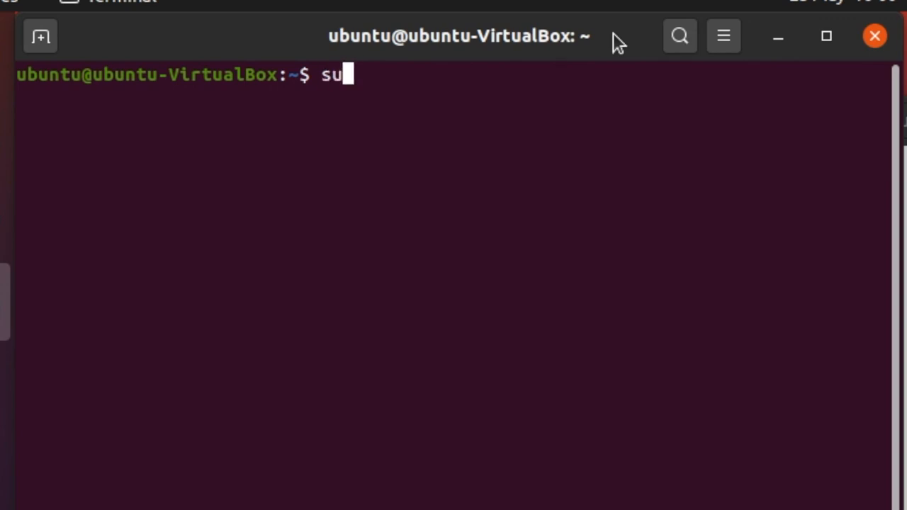
type("do ./")
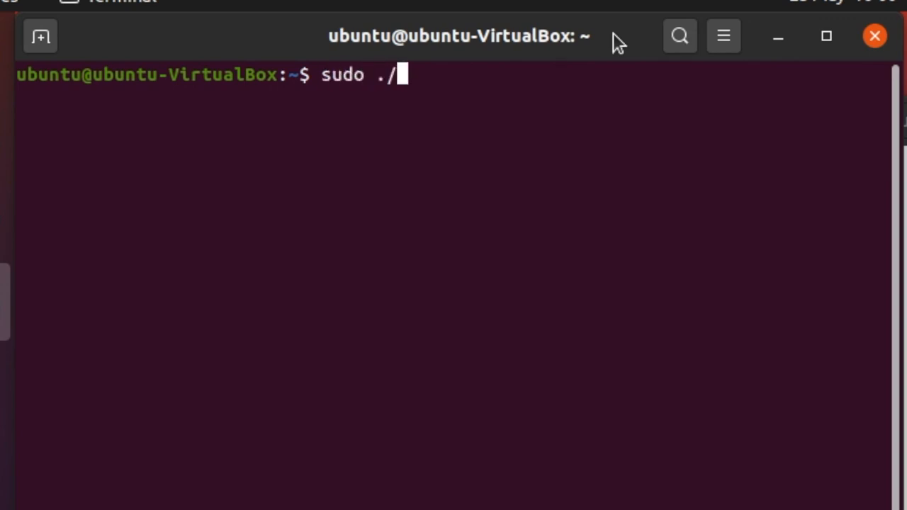
type("Downloads/")
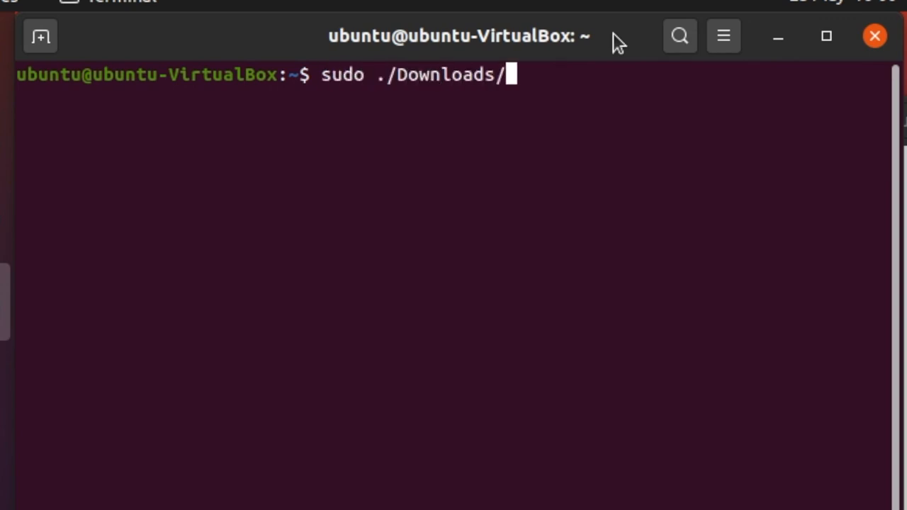
type("arduino-1.8.12-linux64/")
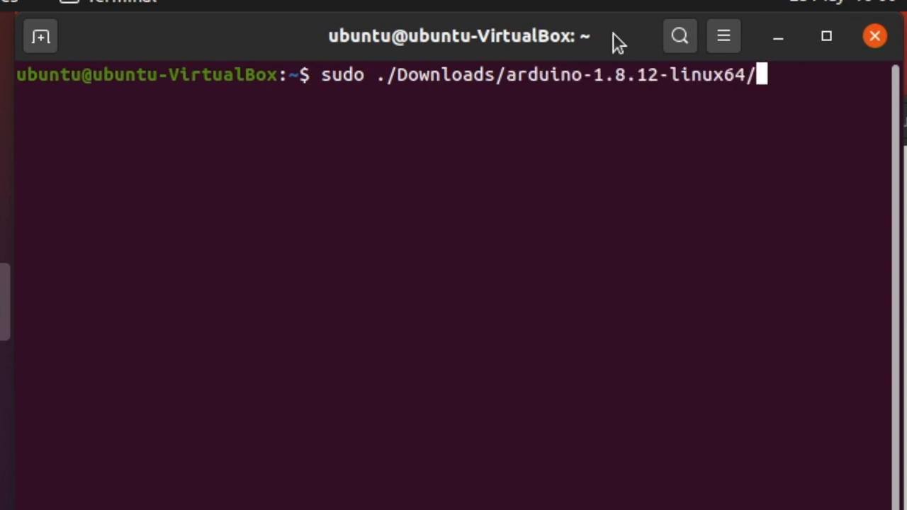
type("arduino-1.8.12/")
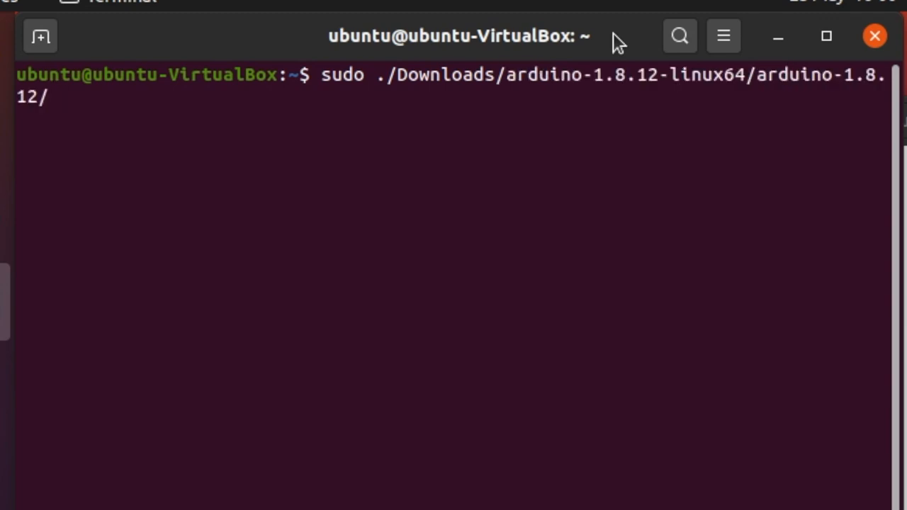
type("install.sh")
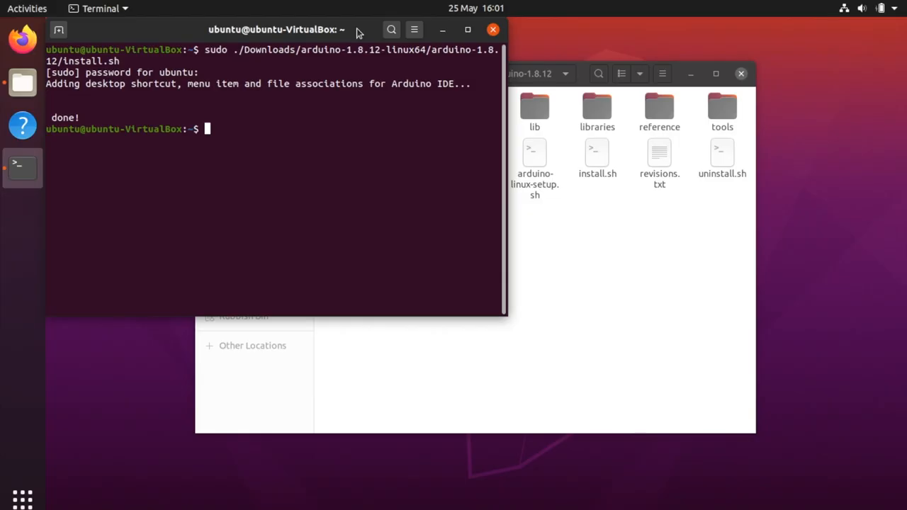
mouse_move(493, 30)
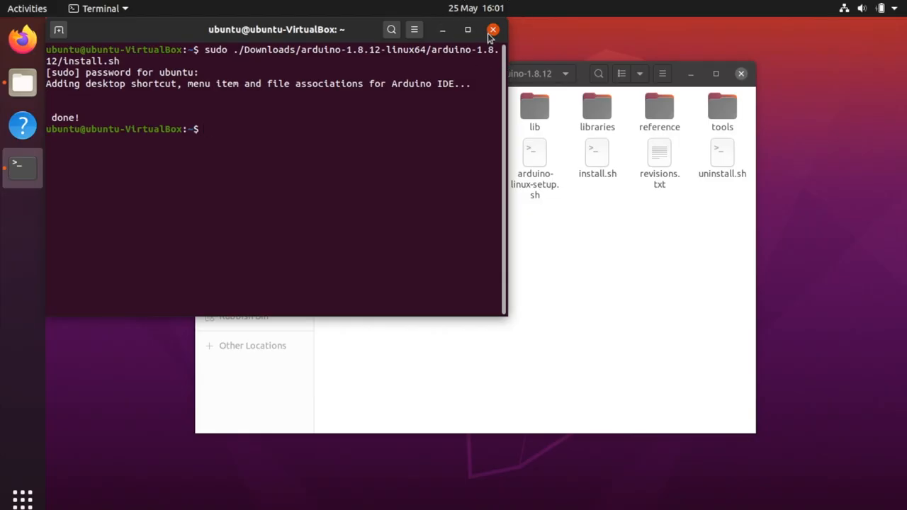
Close Terminal and launch Arduino IDE from an Activities search for 'ardui'.
left_click(494, 29)
type("a")
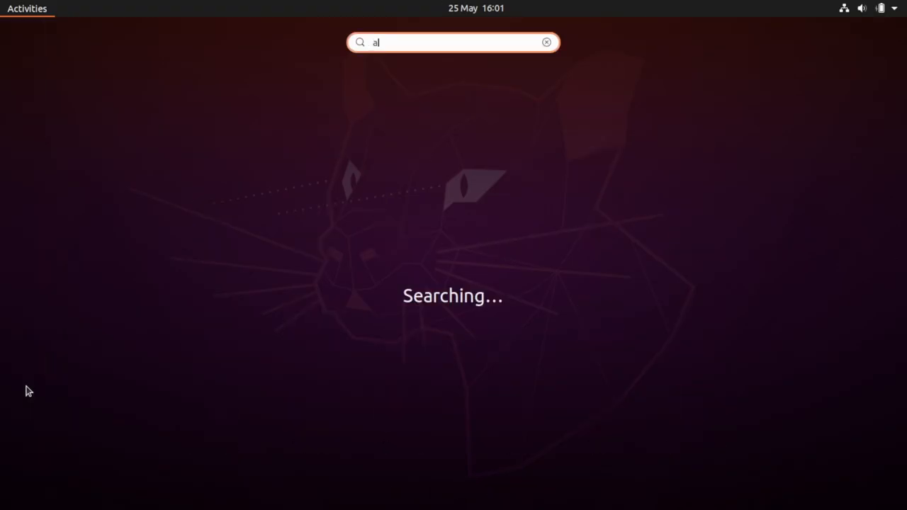
type("rdui")
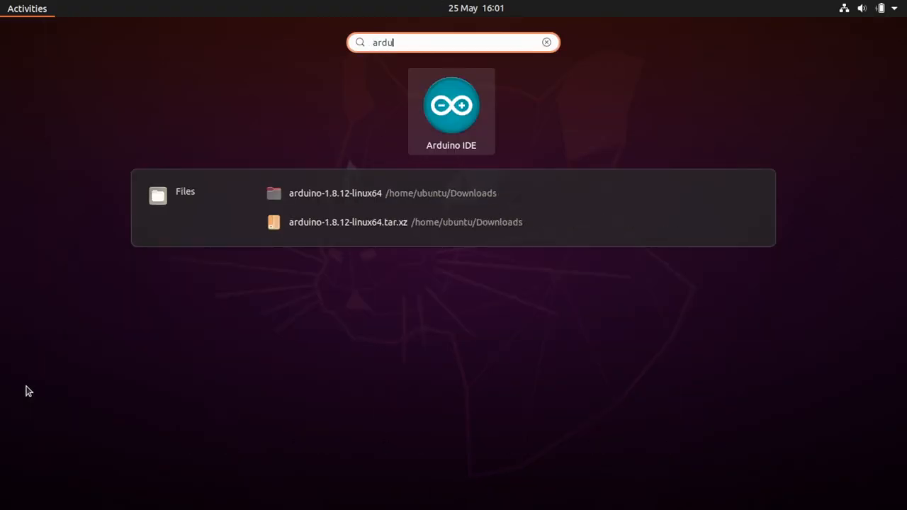
left_click(450, 107)
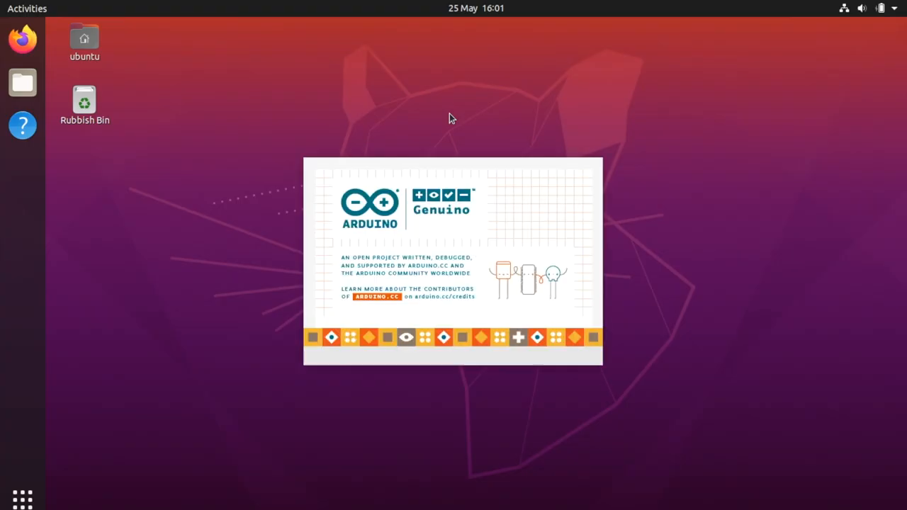